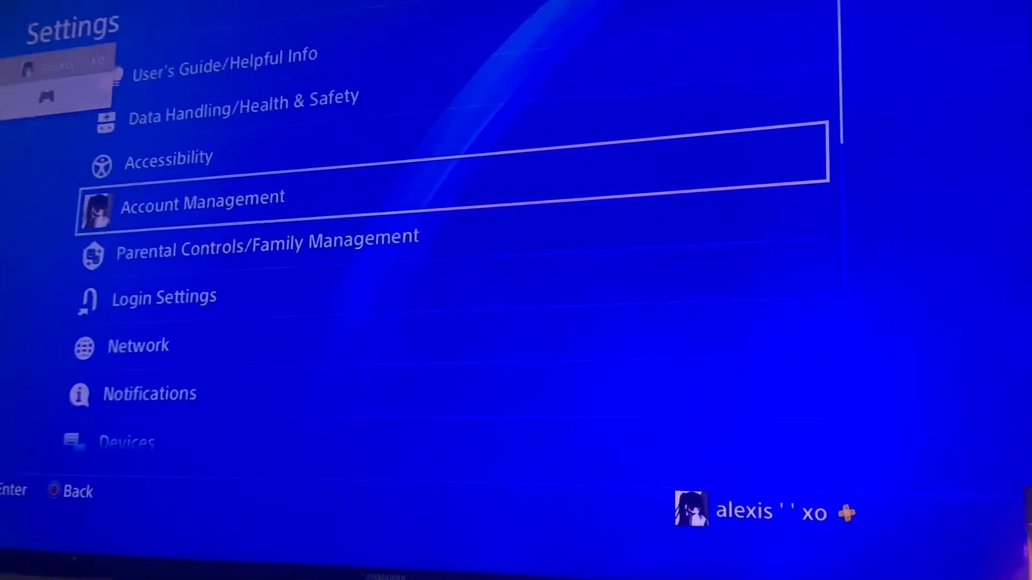
Copy NBA 2K21's UserData save from system storage to the USB drive via Saved Data Management
scroll("down", 3)
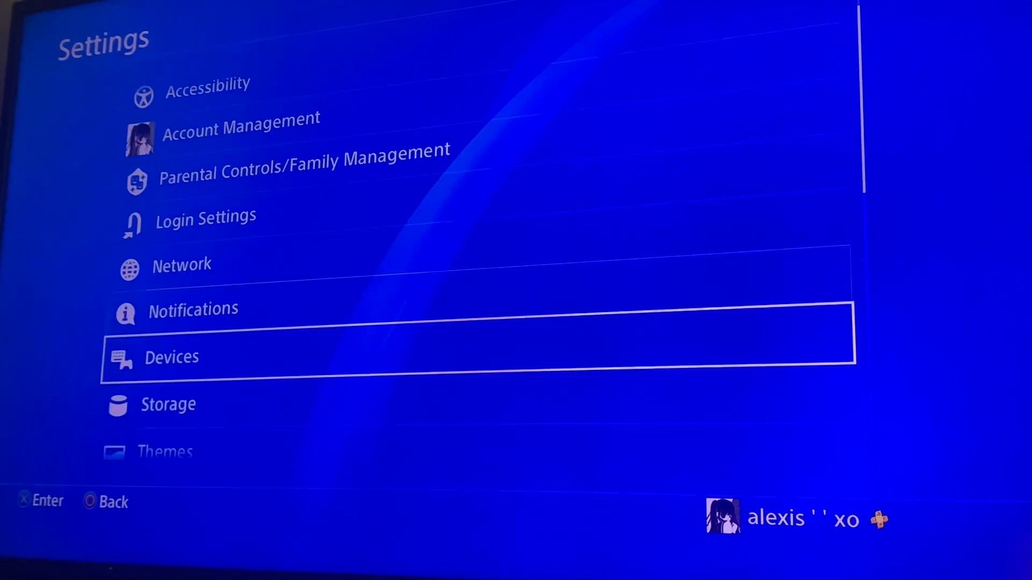
left_click(171, 357)
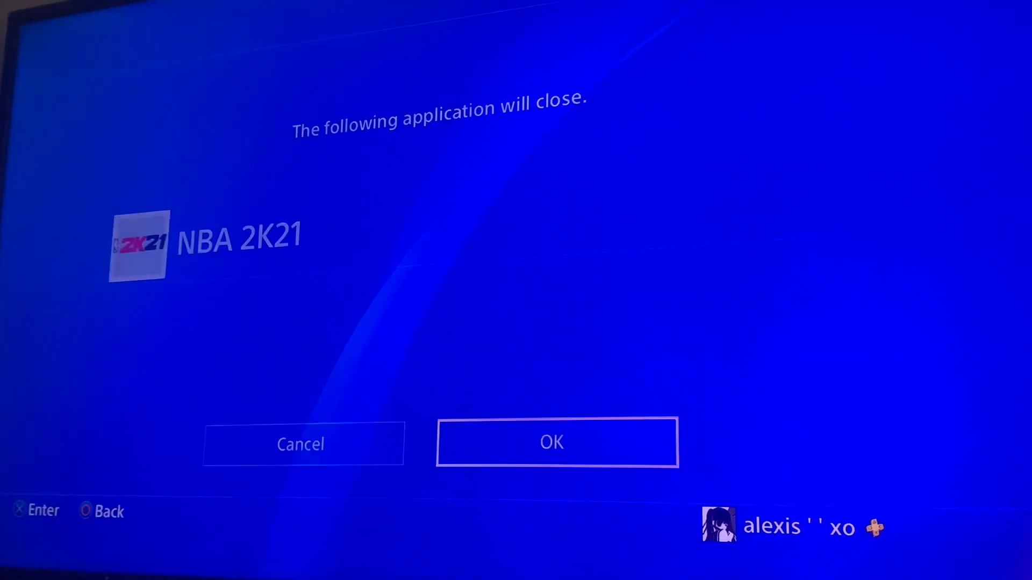
left_click(556, 442)
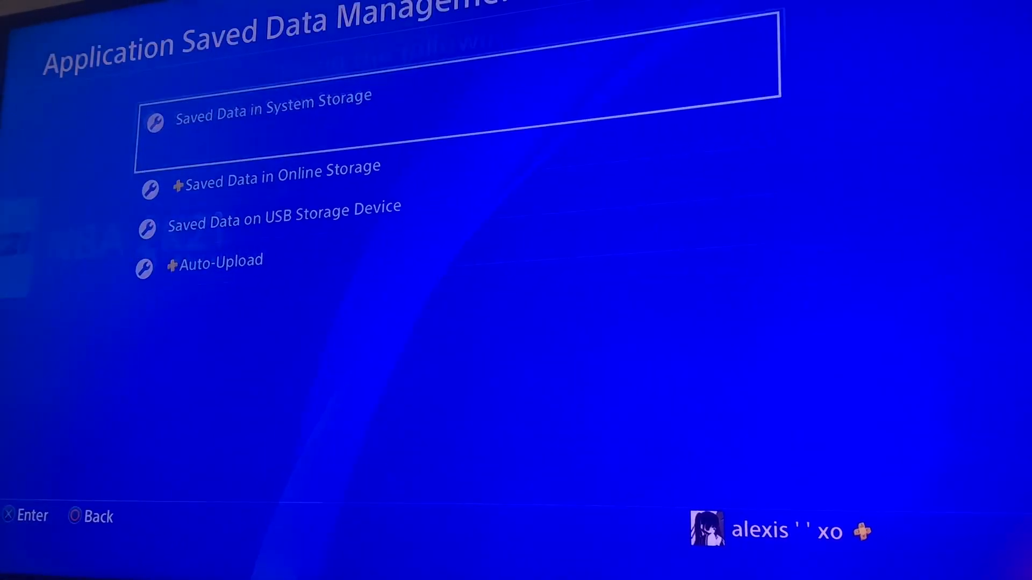
left_click(272, 106)
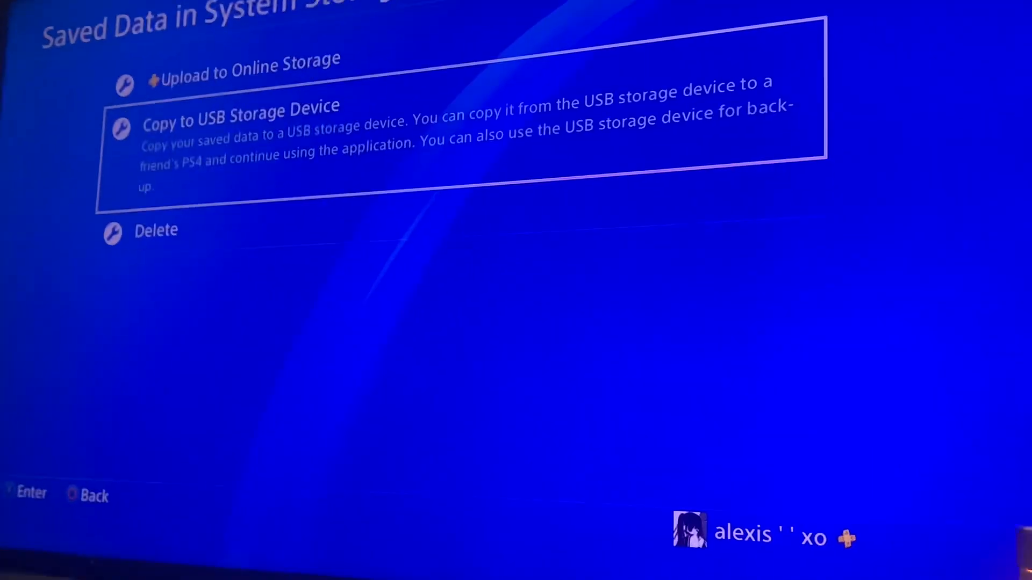
left_click(240, 122)
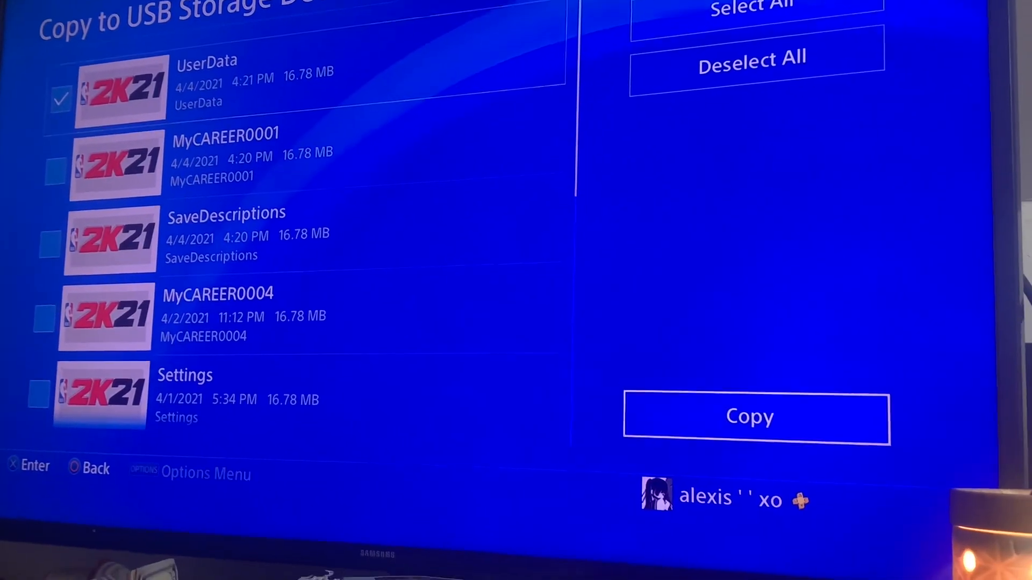
left_click(750, 415)
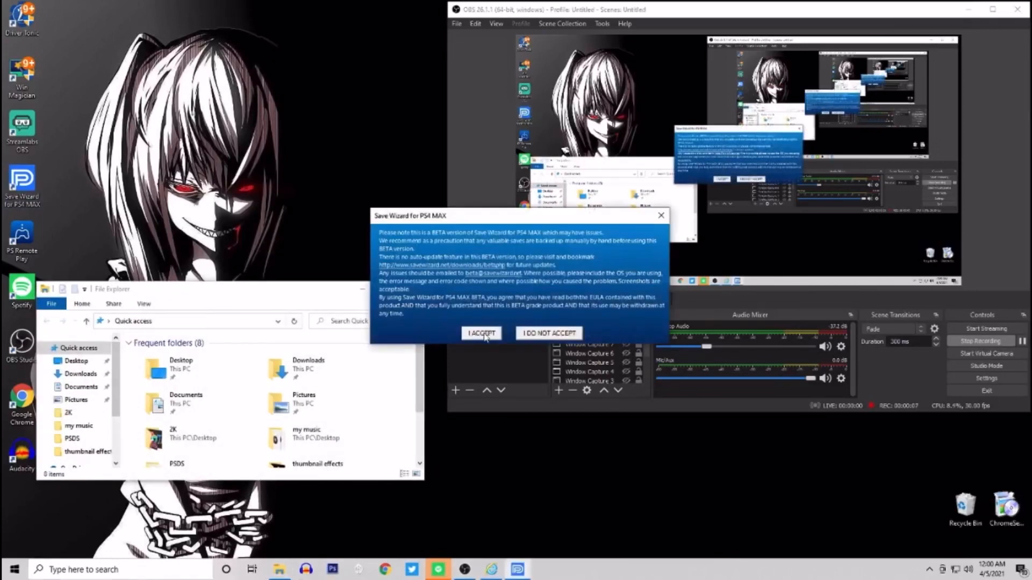
Accept the beta terms and dismiss the news to reach My Saves with CUSA19447
left_click(481, 333)
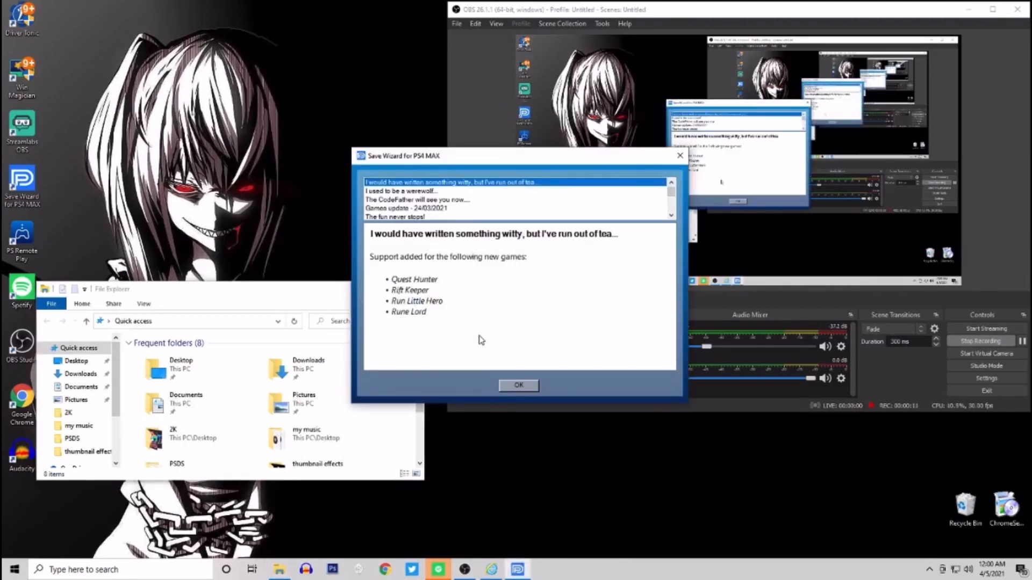
left_click(518, 385)
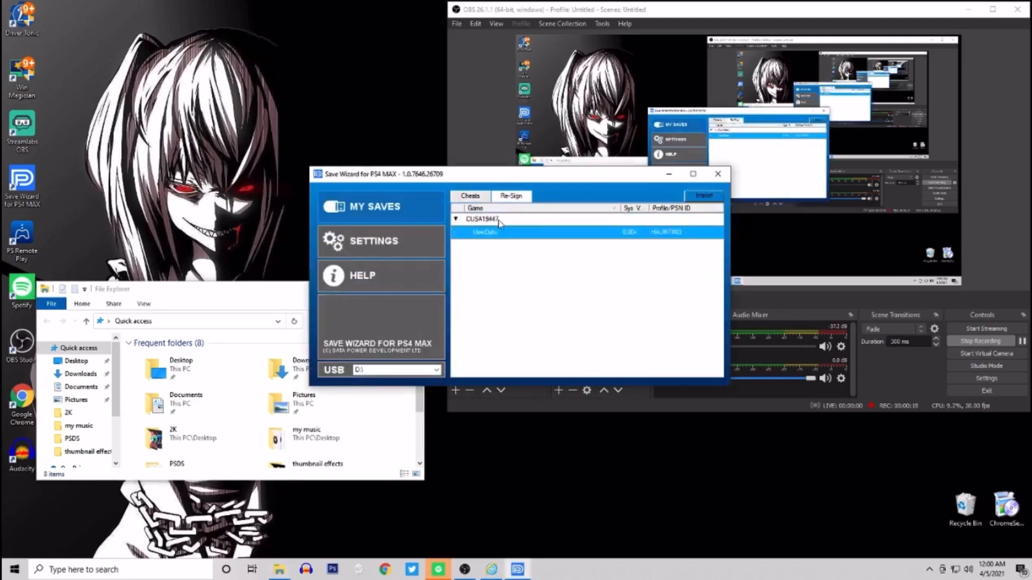
left_click(457, 220)
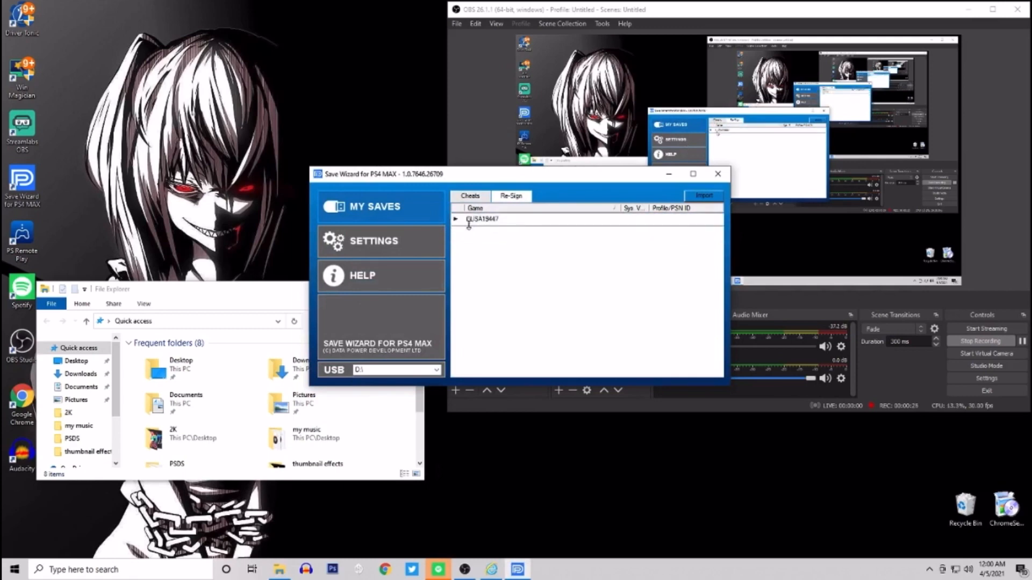
left_click(374, 241)
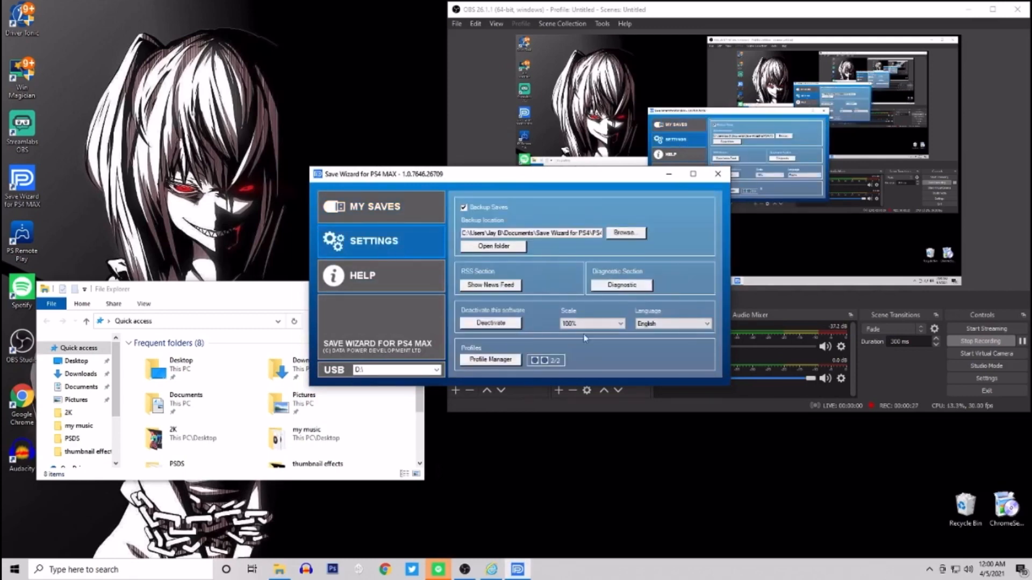
left_click(374, 206)
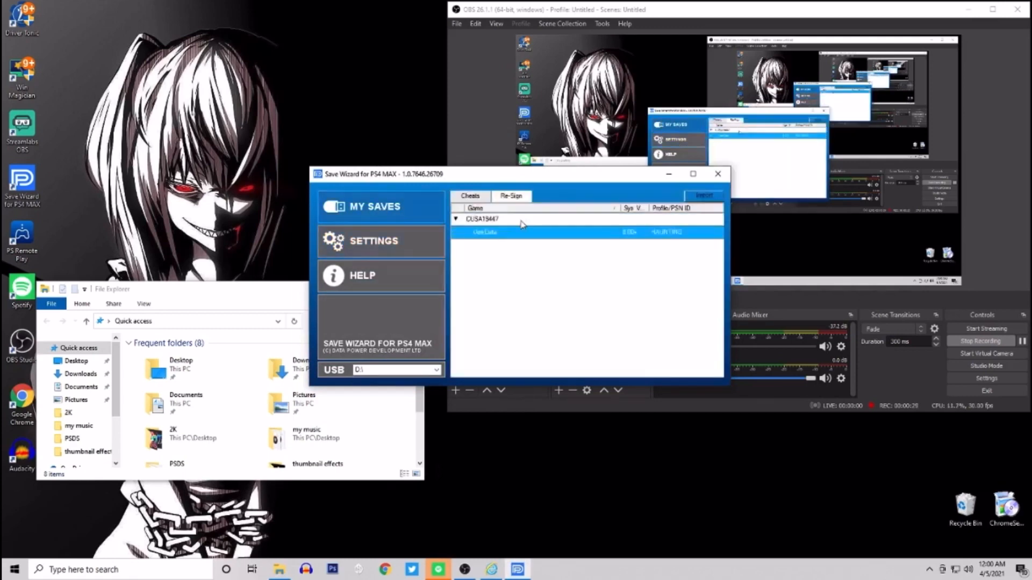
right_click(484, 232)
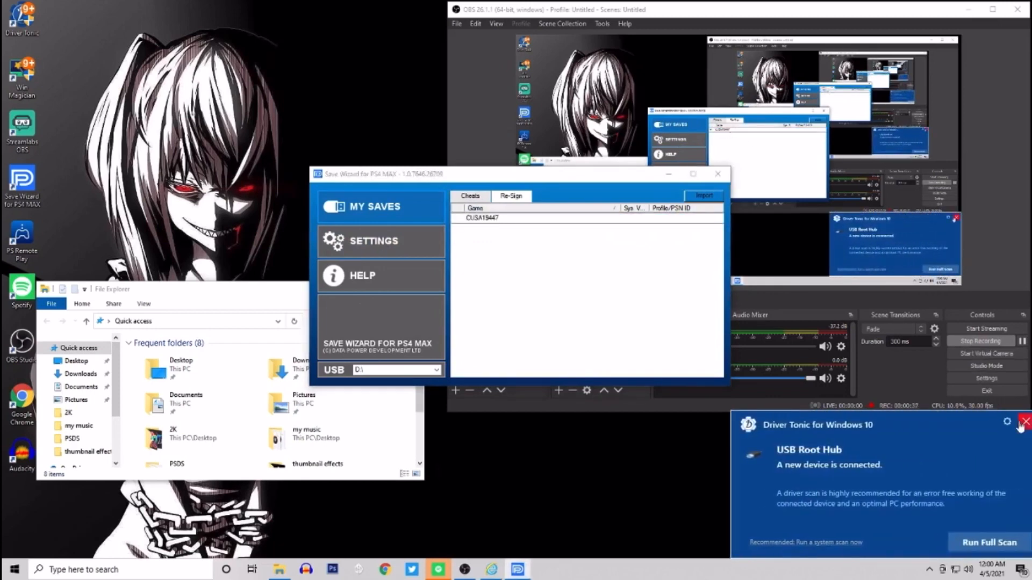
left_click(1024, 421)
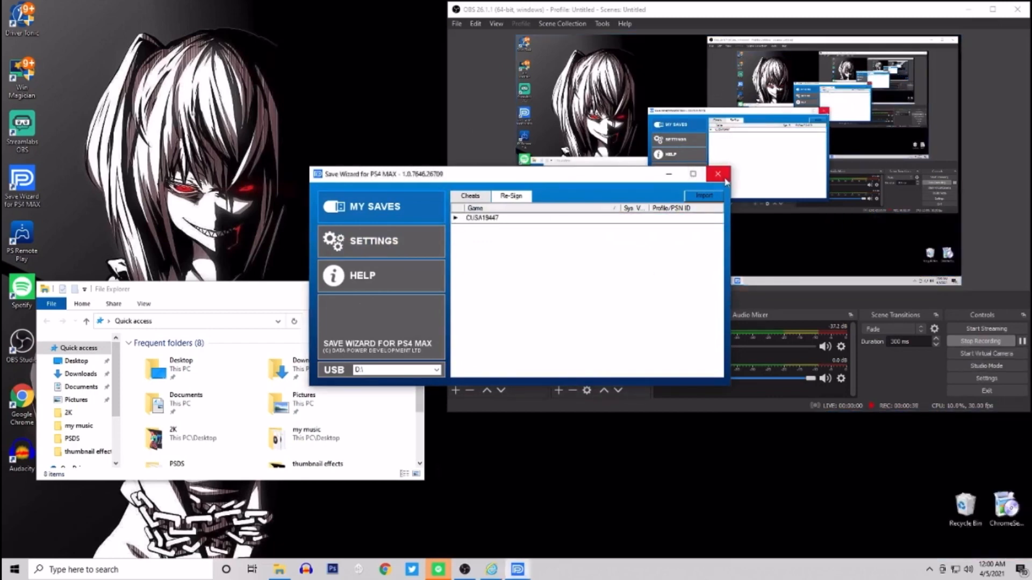
mouse_move(718, 174)
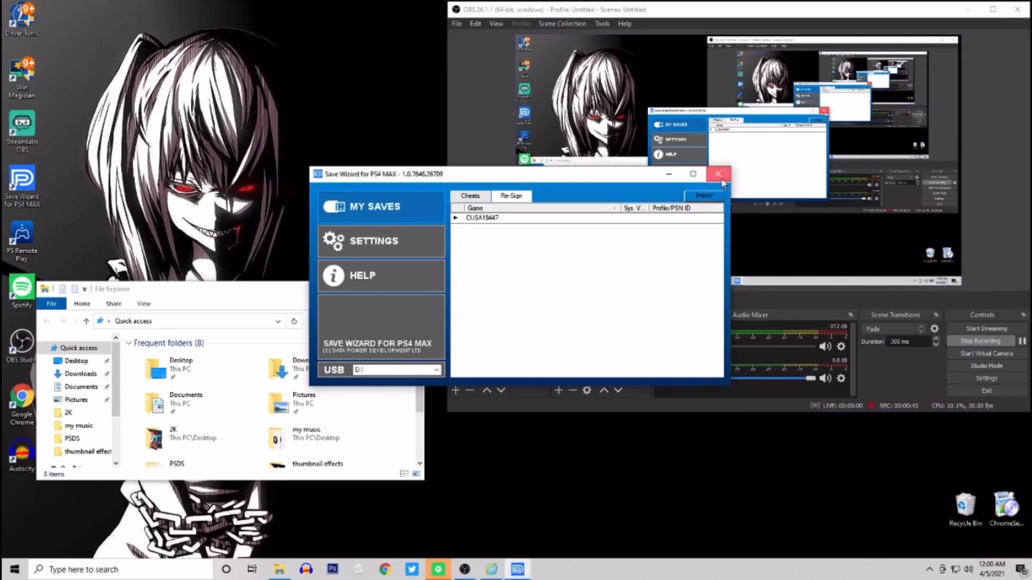
Close Save Wizard and browse to USB Drive (D:) > PS4 > SAVEDATA
left_click(718, 174)
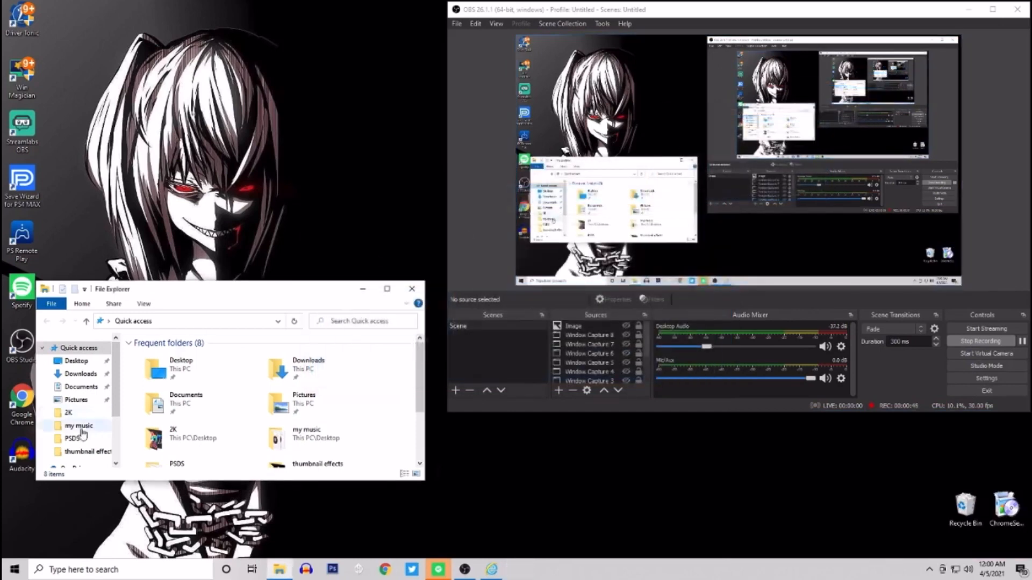
left_click(80, 416)
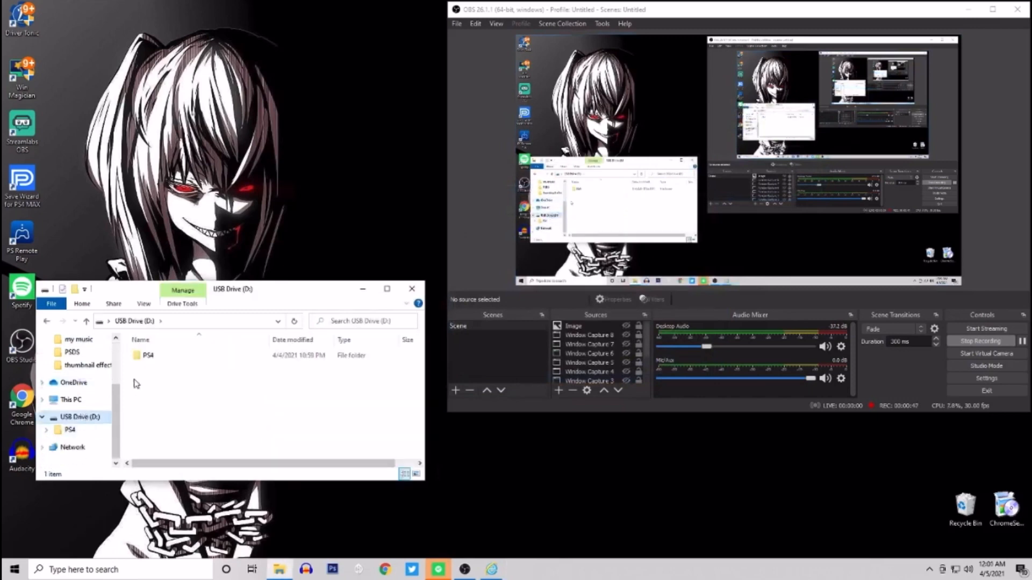
double_click(149, 354)
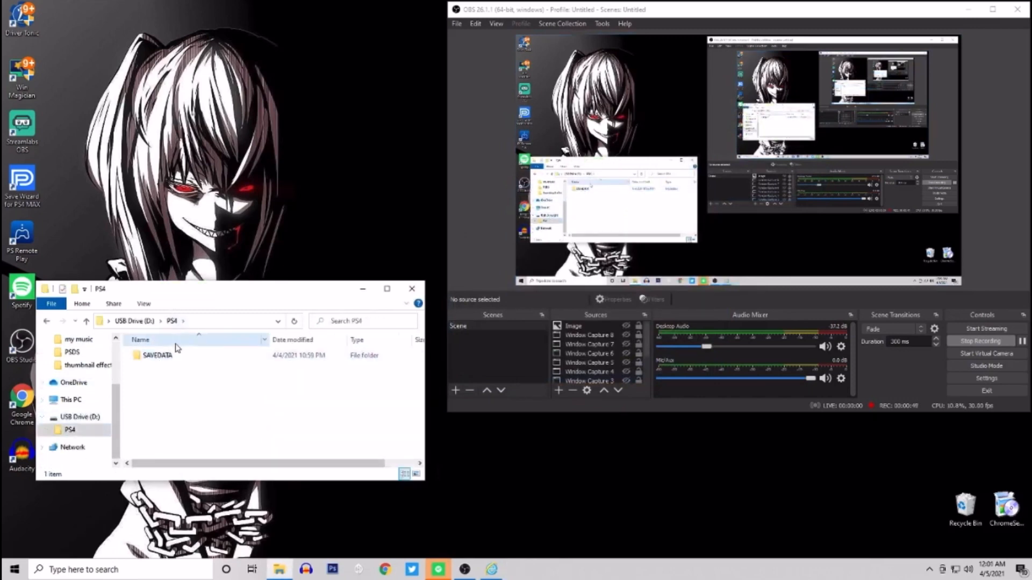
double_click(156, 355)
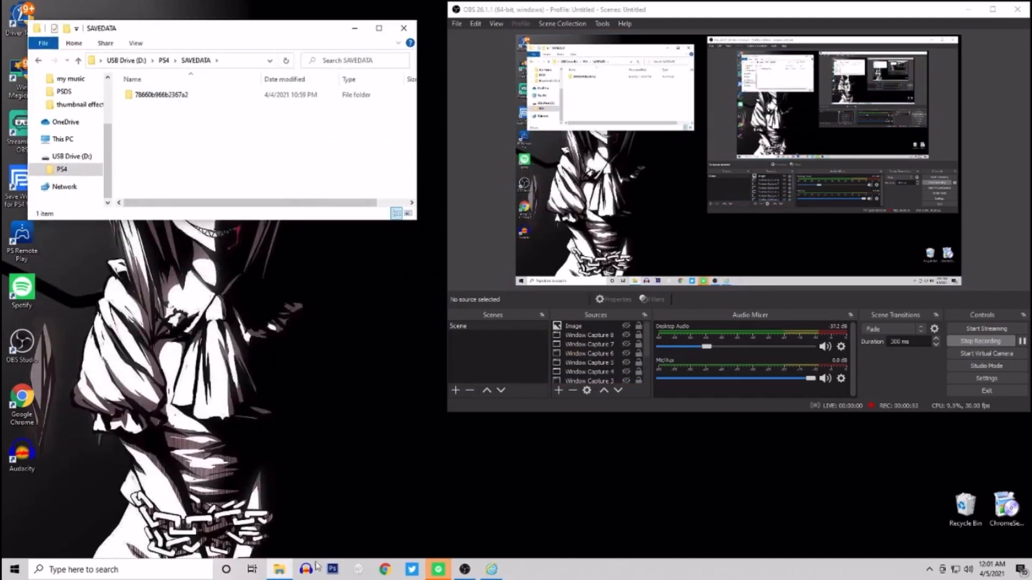
Open a new Explorer window on Downloads and open the WannaJointCustomKFC archive
right_click(278, 569)
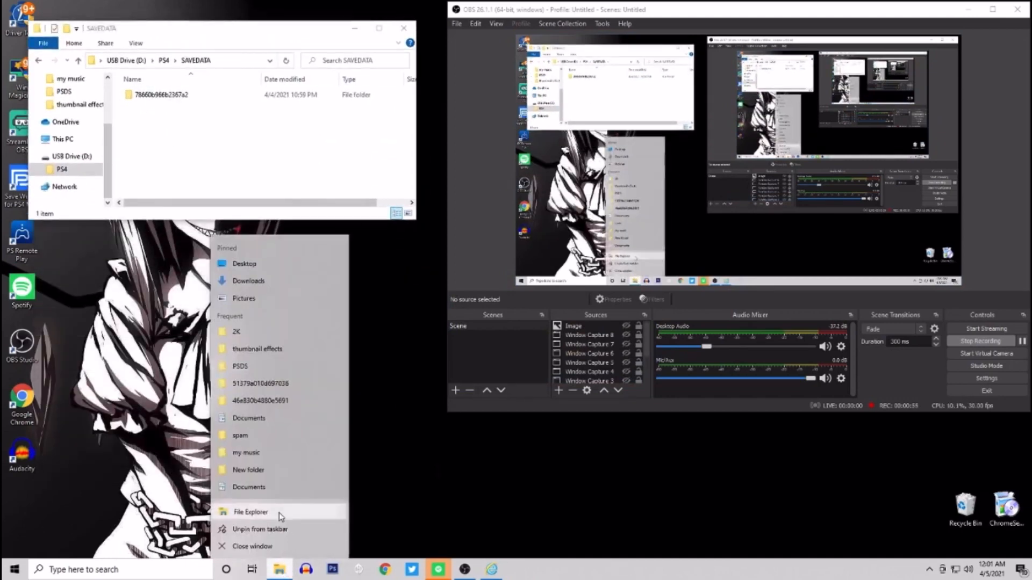
left_click(250, 512)
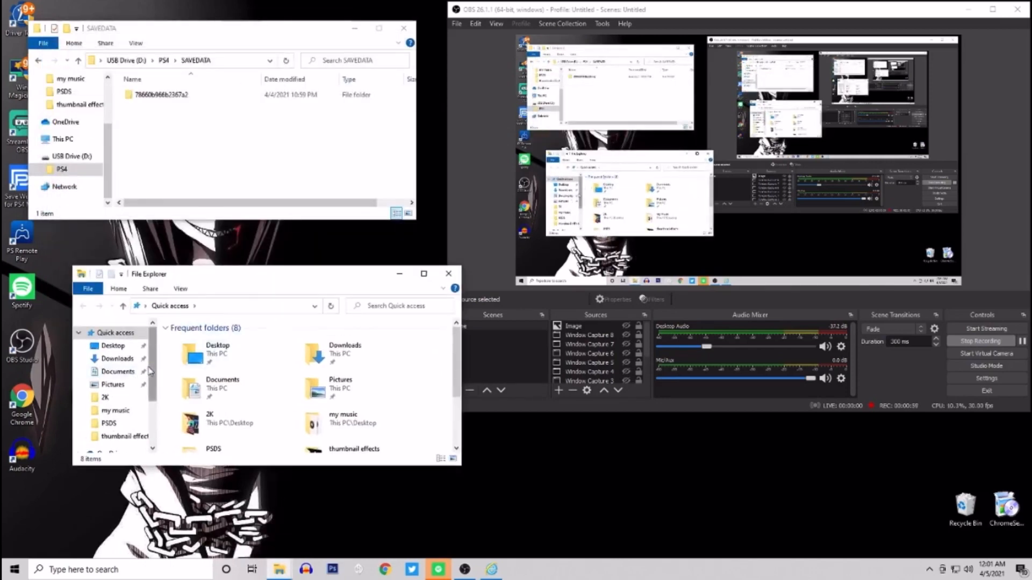
left_click(117, 358)
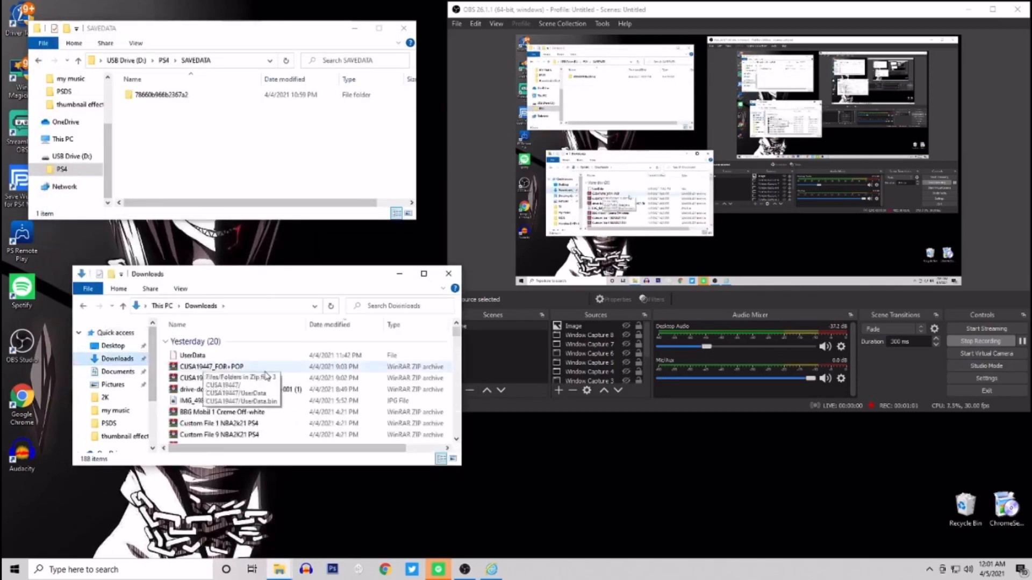
scroll("down", 3)
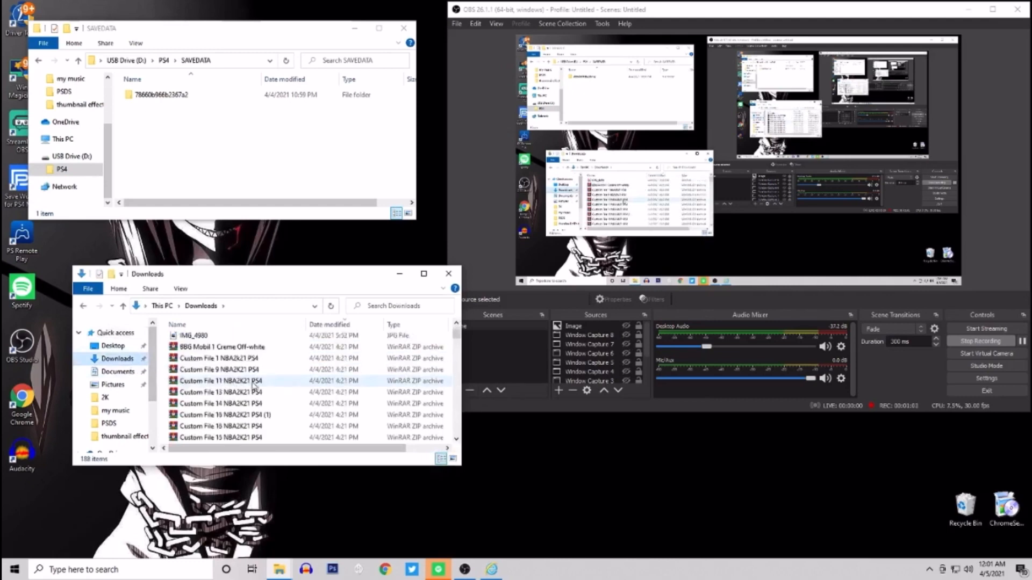
scroll("down", 3)
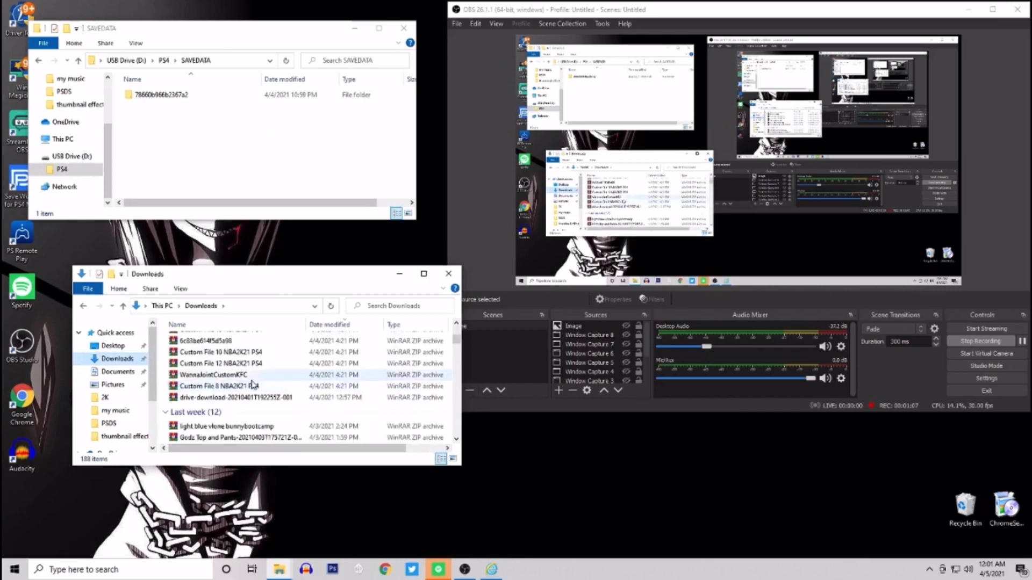
double_click(212, 375)
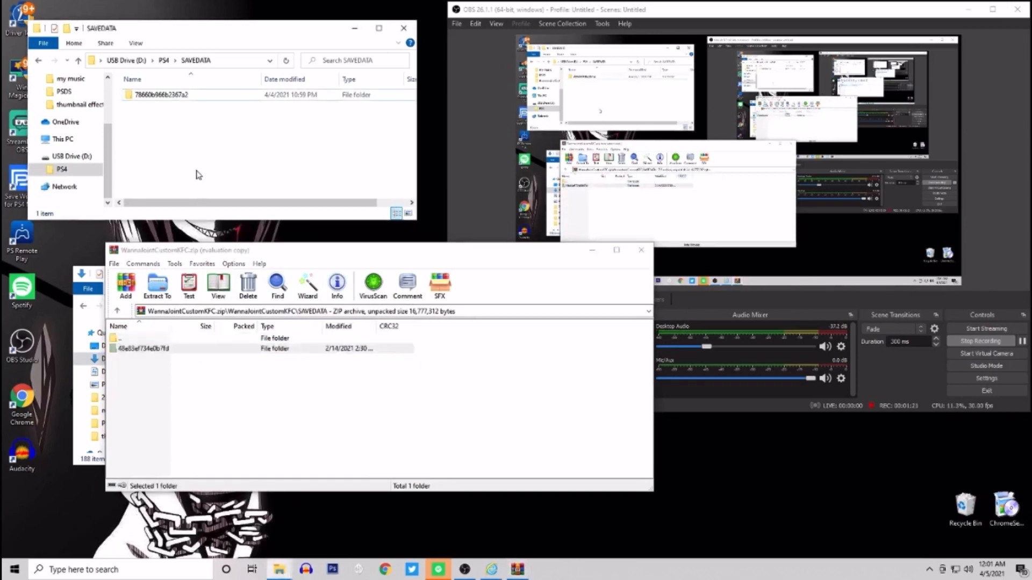
Copy folder 48e83ef734e0b7fd into USB SAVEDATA, then close both Explorer windows
left_click(160, 106)
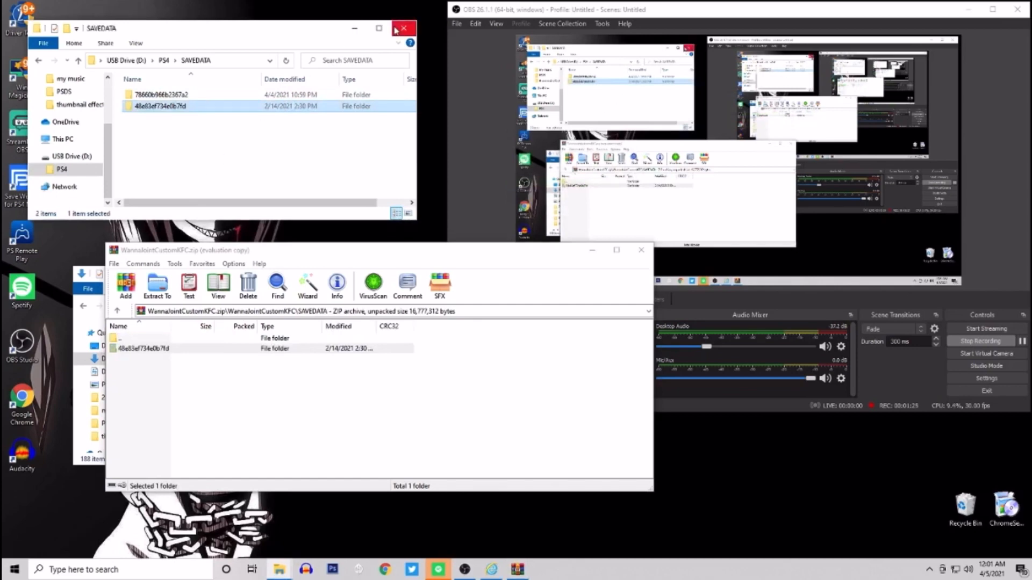
left_click(404, 28)
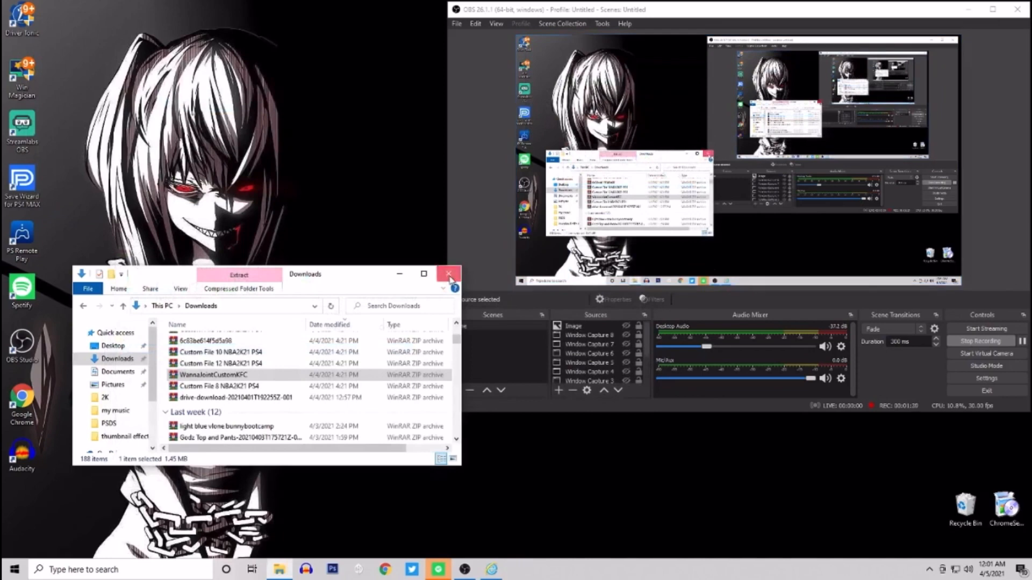
left_click(448, 273)
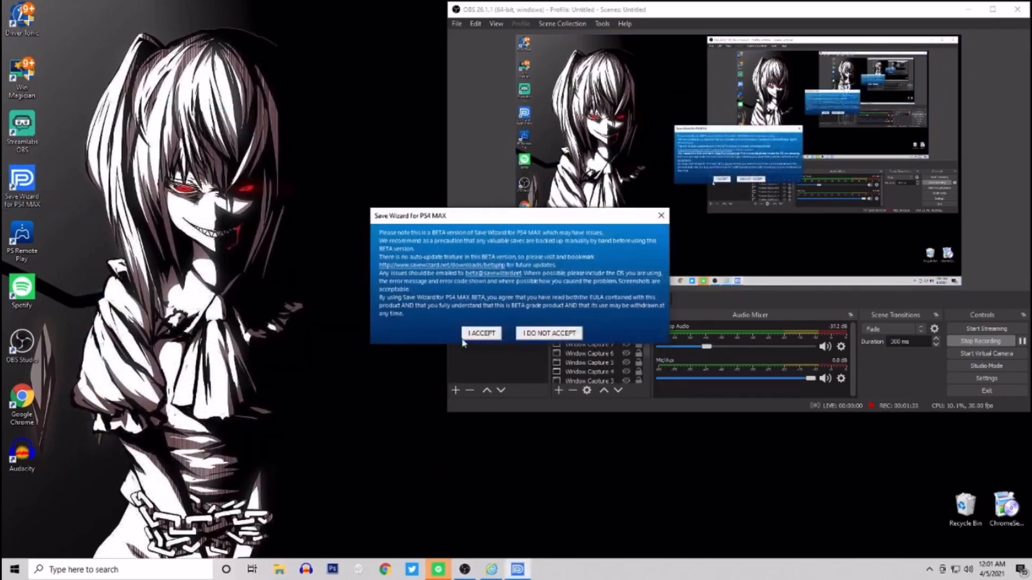
Accept the beta notice, dismiss news, and expand CUSA19447 to show two UserData saves
left_click(481, 333)
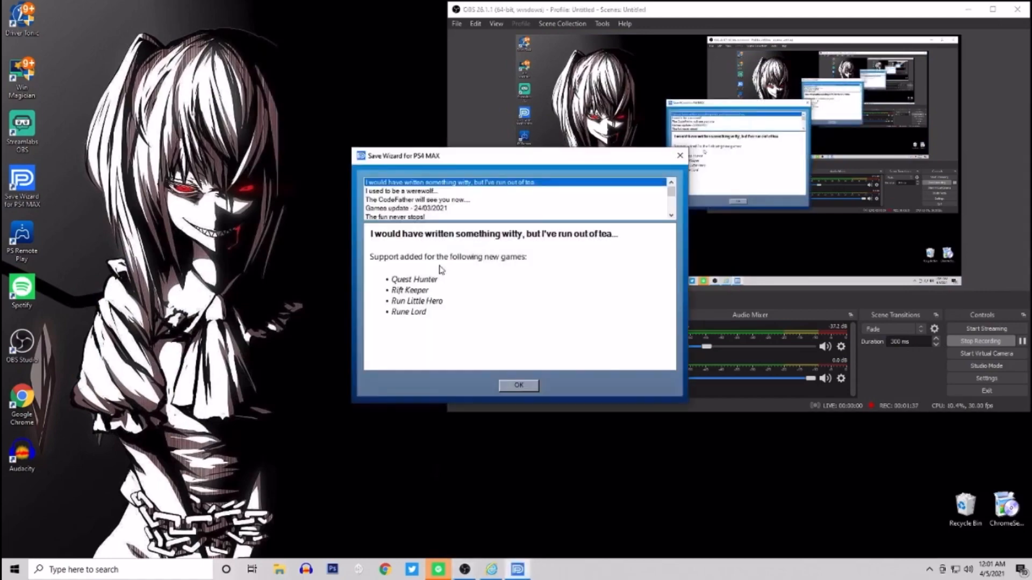
left_click(518, 384)
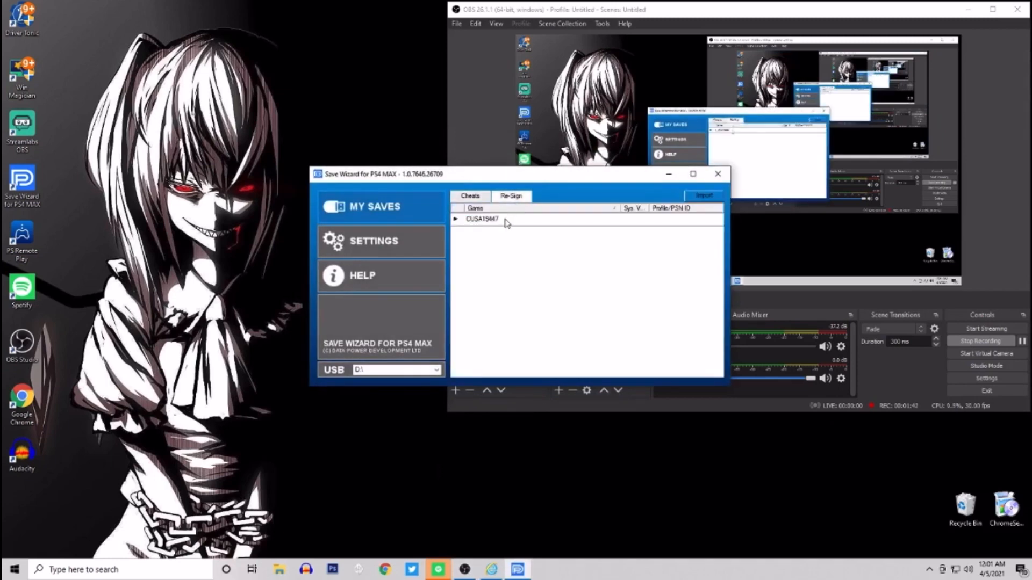
left_click(457, 219)
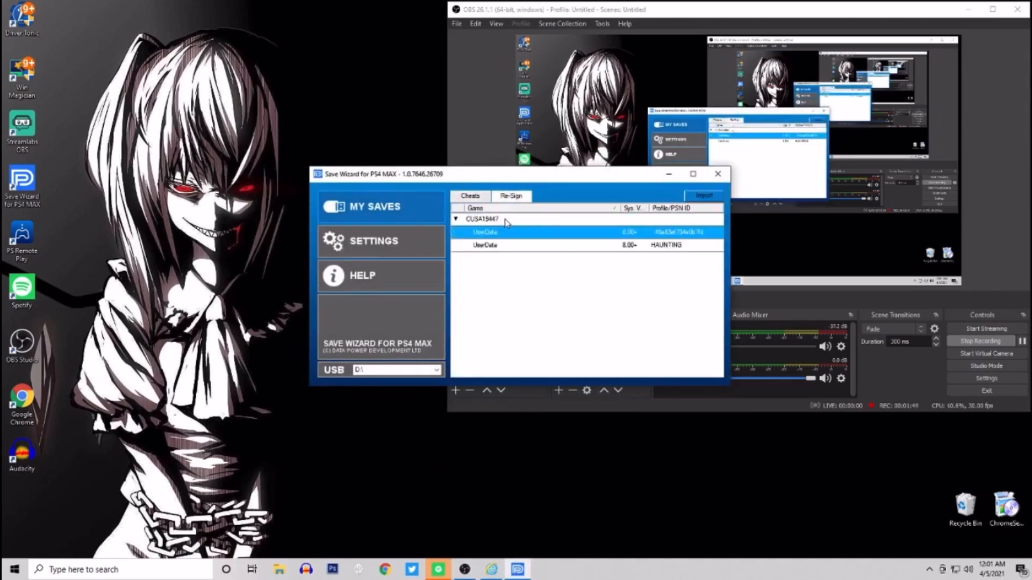
Re-sign the imported 48e83ef734e0b7fd UserData save, confirm 'Re-signing successful', and exit
right_click(484, 233)
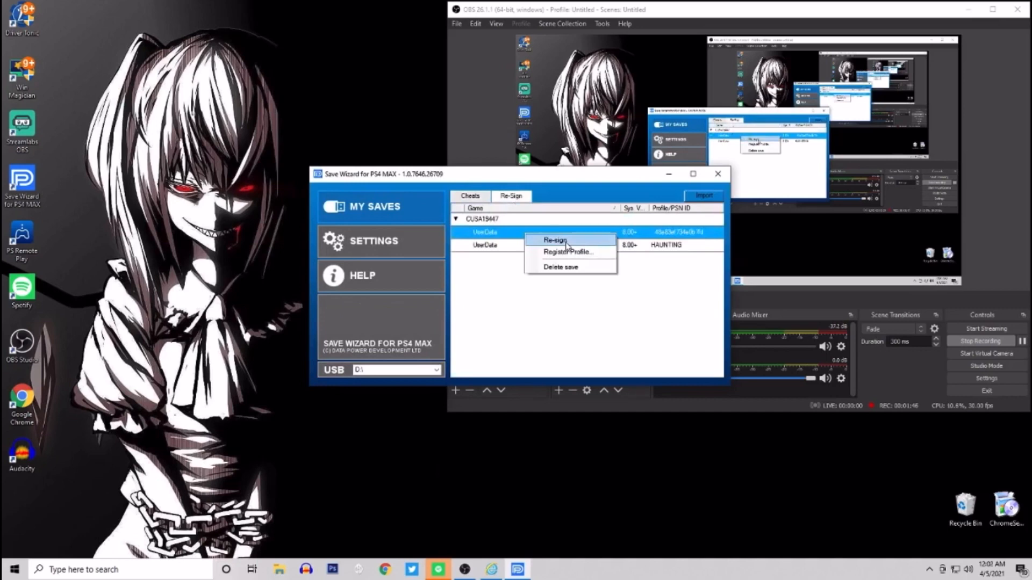
left_click(553, 239)
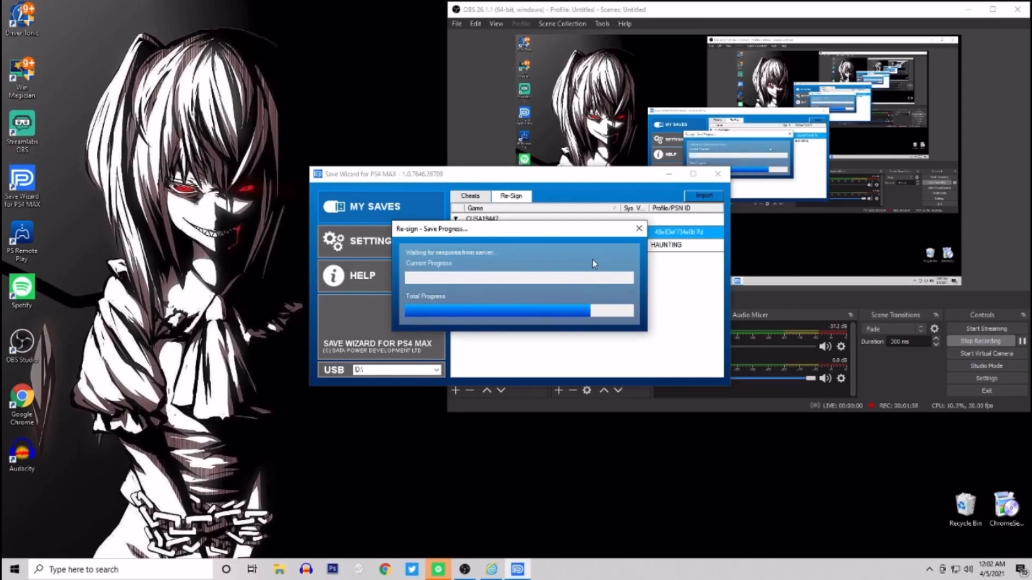
mouse_move(602, 261)
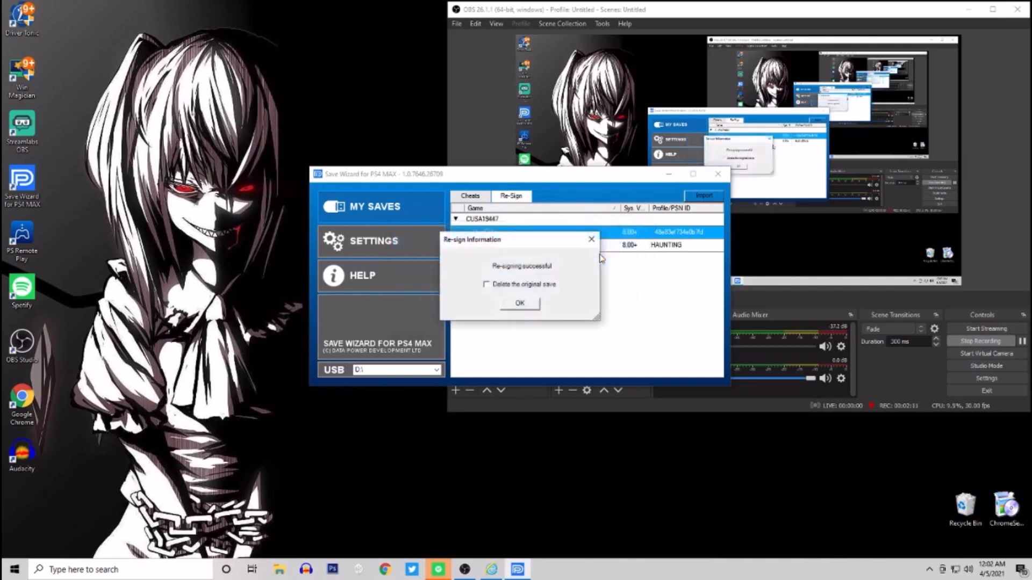
left_click(519, 302)
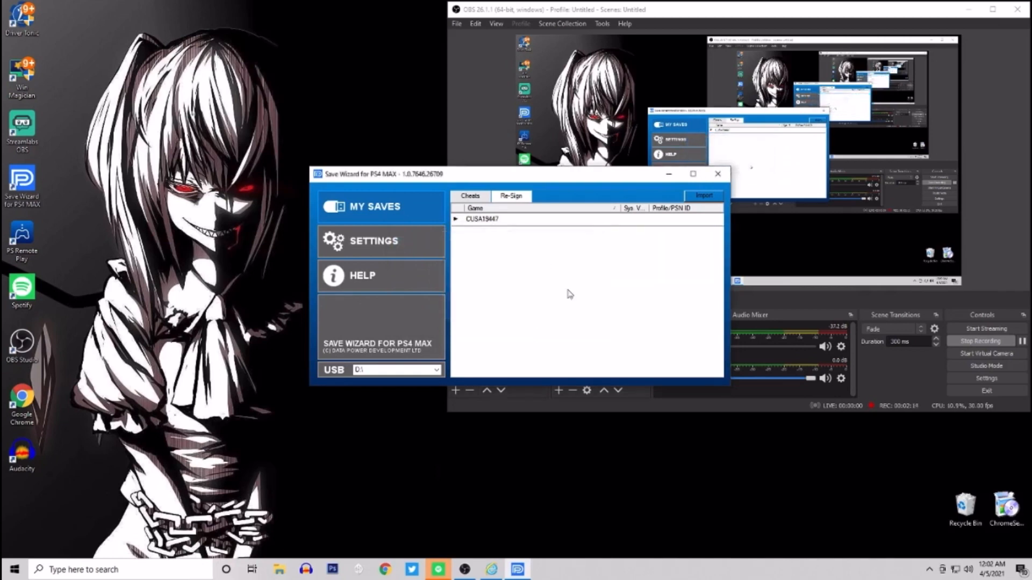
mouse_move(721, 189)
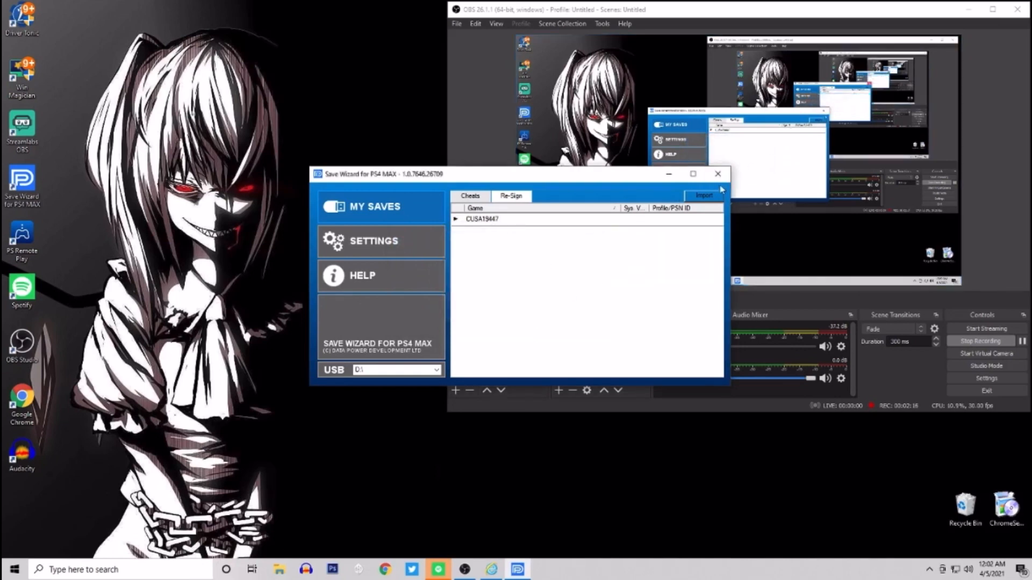
left_click(717, 174)
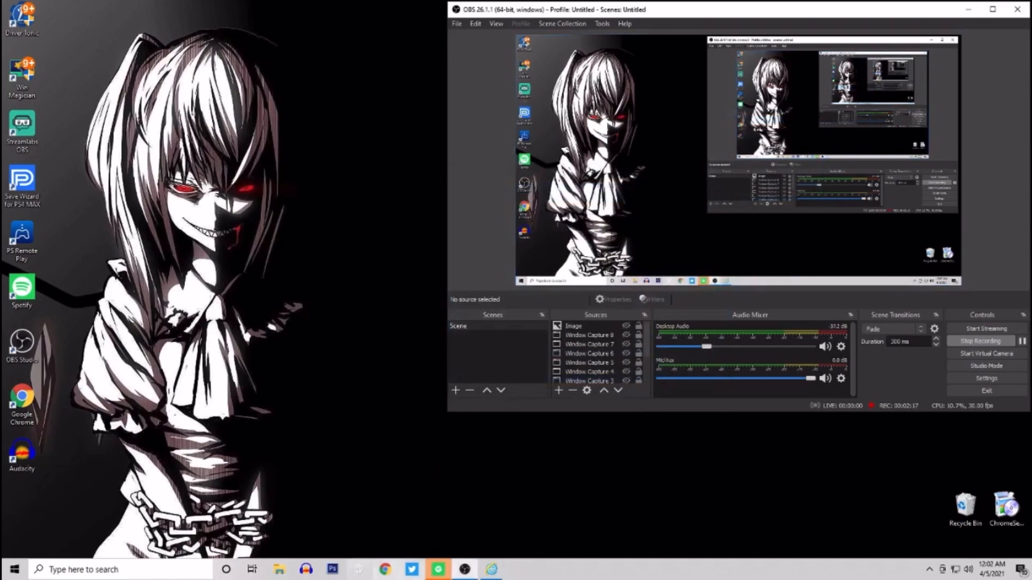